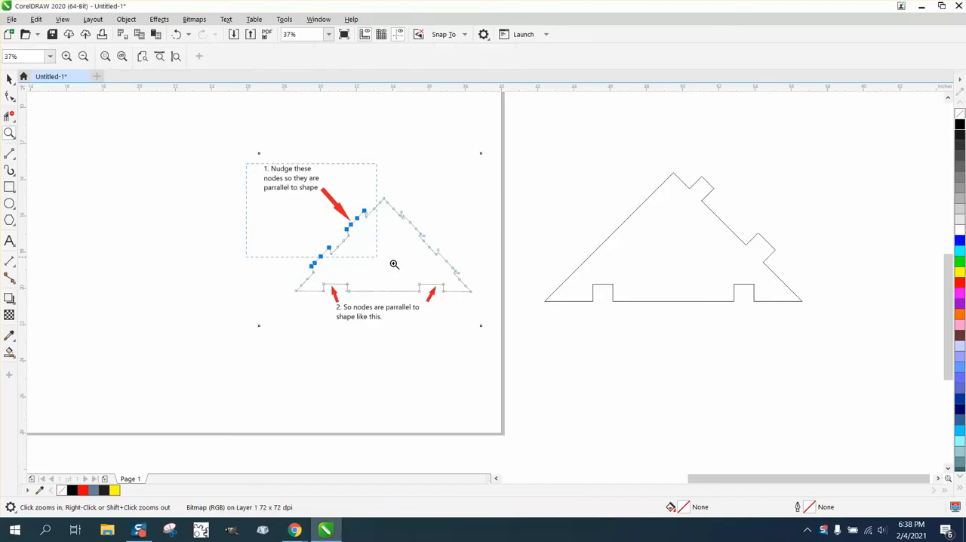
Zoom in on the reference notes beside the notched triangle outline
{"action": "left_click", "coordinate": [394, 265]}
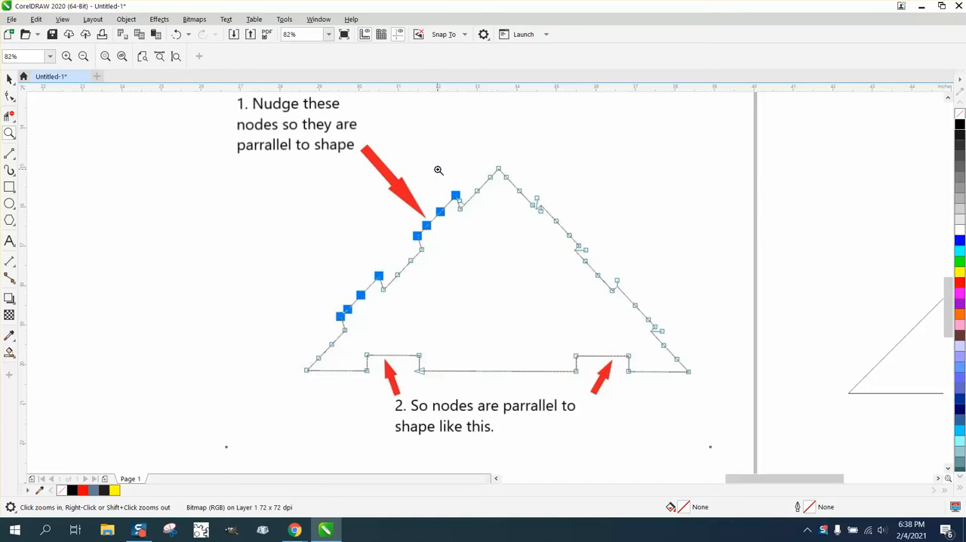
{"action": "mouse_move", "coordinate": [444, 386]}
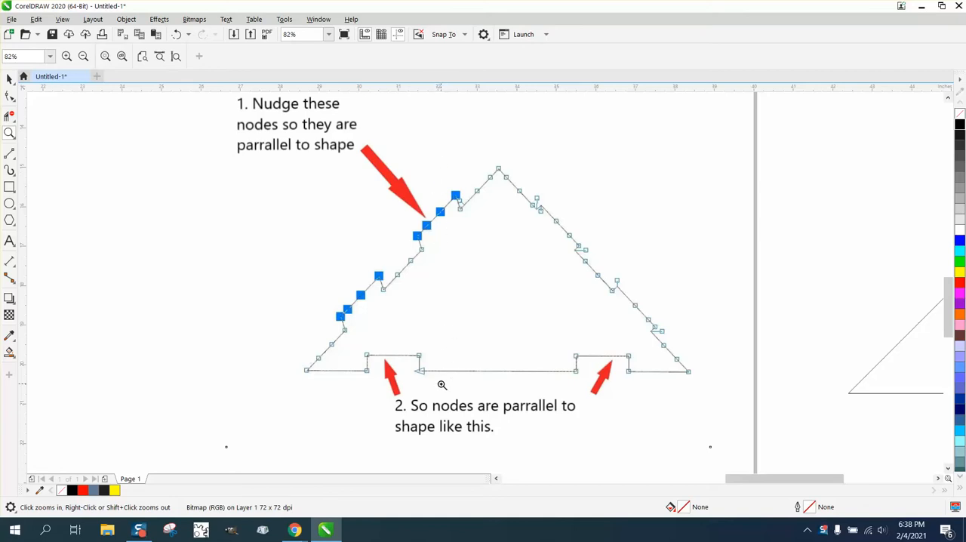
{"action": "mouse_move", "coordinate": [354, 307]}
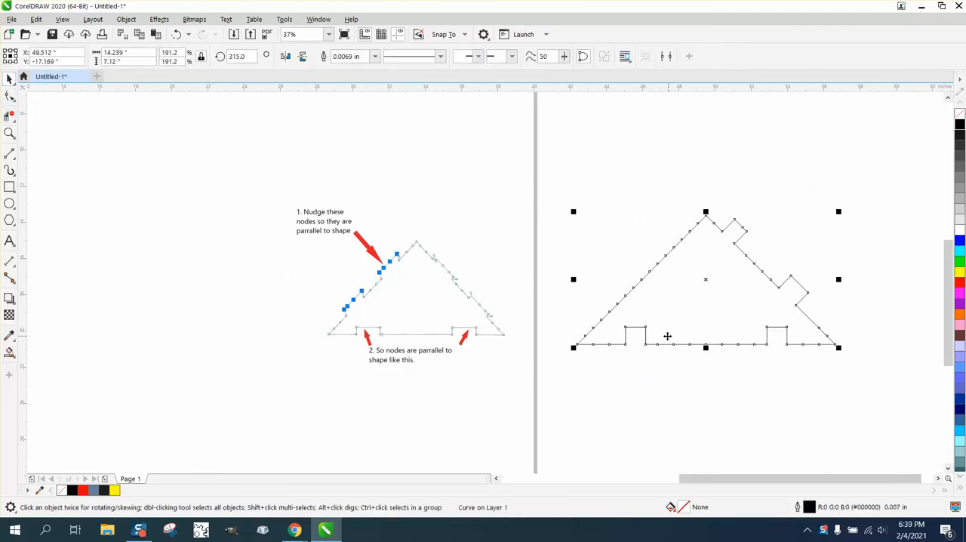
{"action": "mouse_move", "coordinate": [668, 252]}
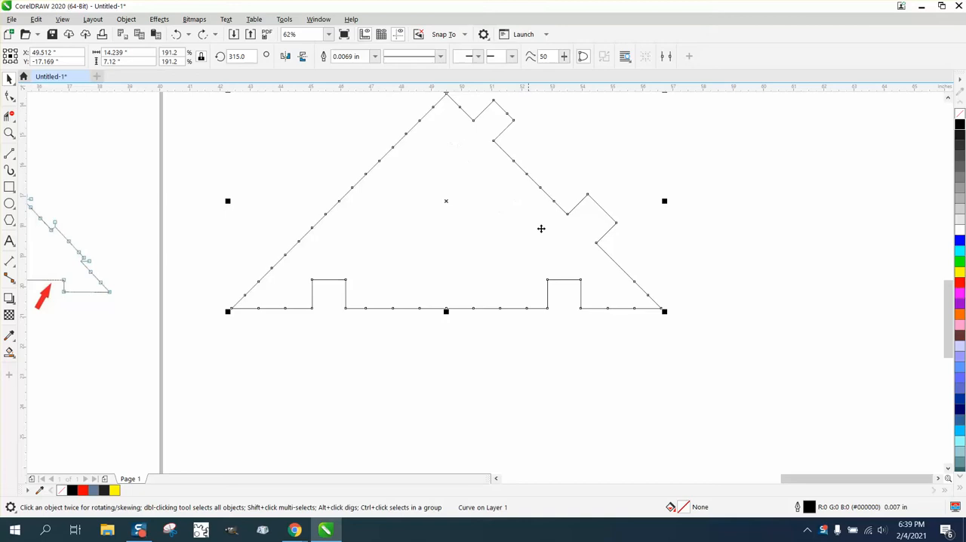
Rotate the outline with the Angle of rotation box so its left side stands vertical
{"action": "left_click", "coordinate": [236, 56]}
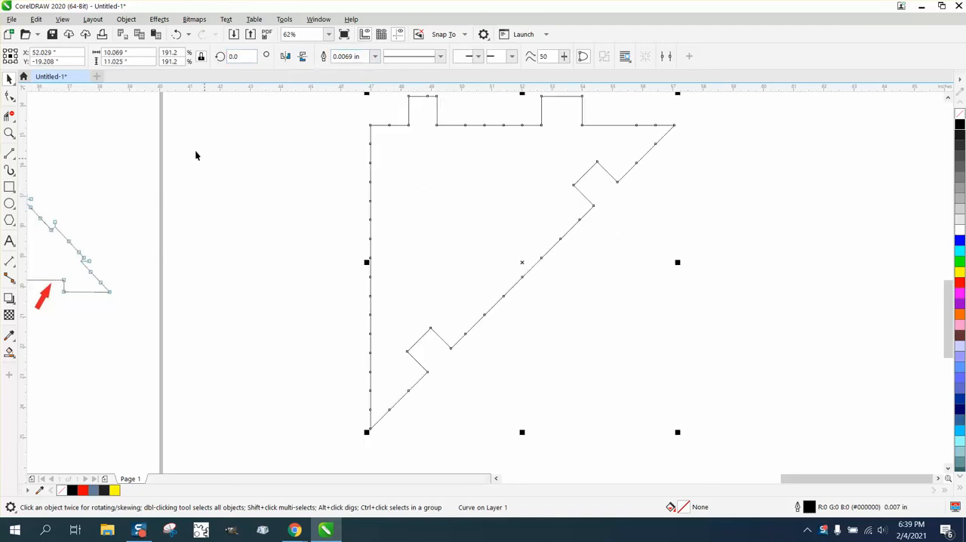
{"action": "mouse_move", "coordinate": [335, 164]}
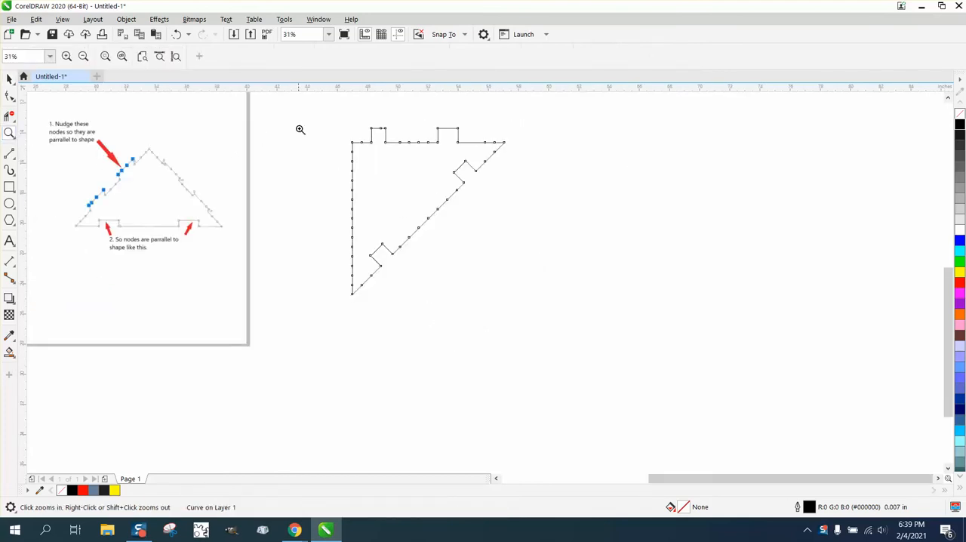
Set the nudge distance on the property bar to .25 inch
{"action": "left_click", "coordinate": [299, 129]}
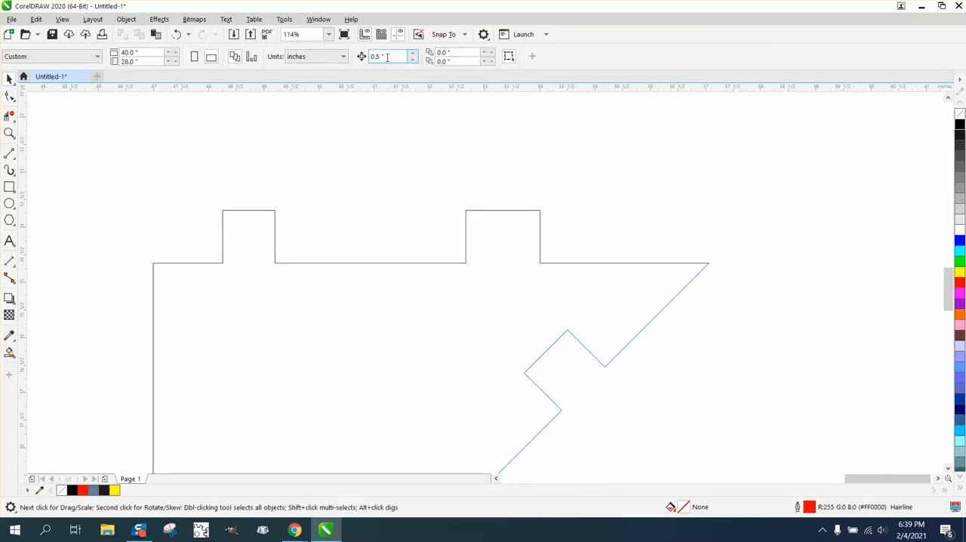
{"action": "type", "text": ".25"}
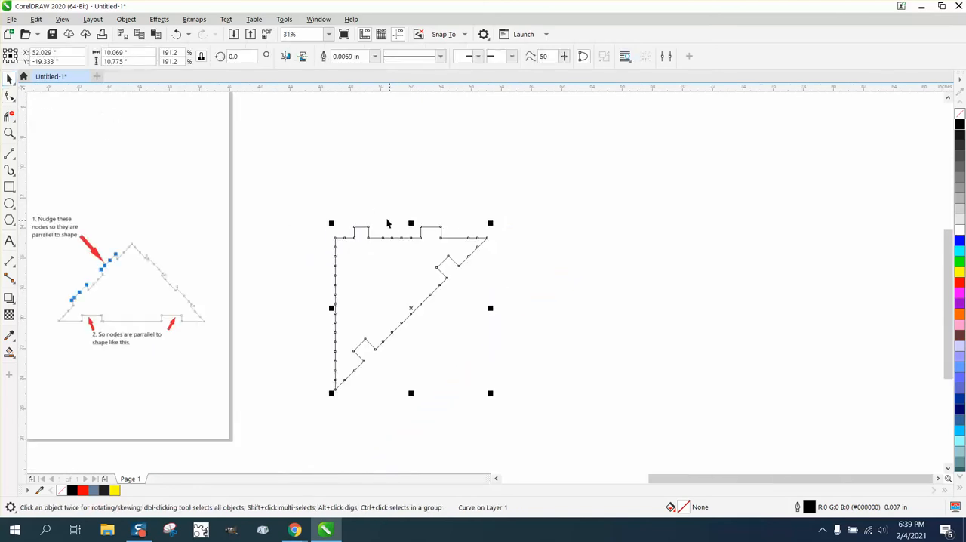
Rotate the outline by -45 degrees, then apply a further rotation
{"action": "left_click", "coordinate": [237, 56]}
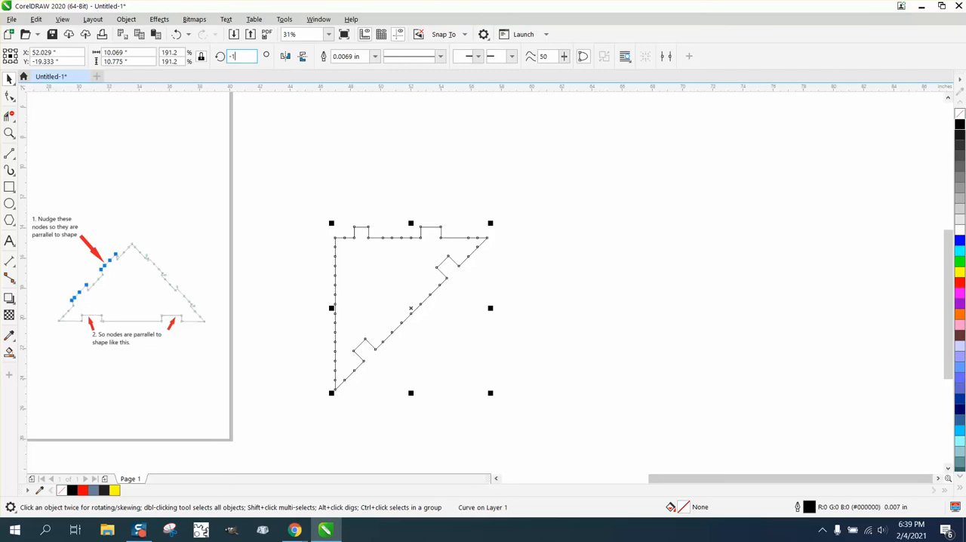
{"action": "type", "text": "-45"}
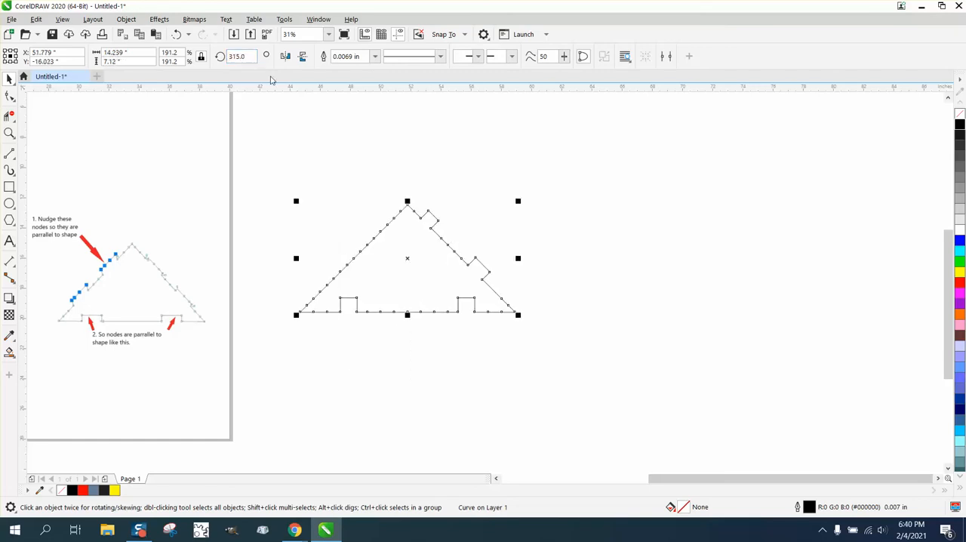
{"action": "left_click", "coordinate": [240, 56]}
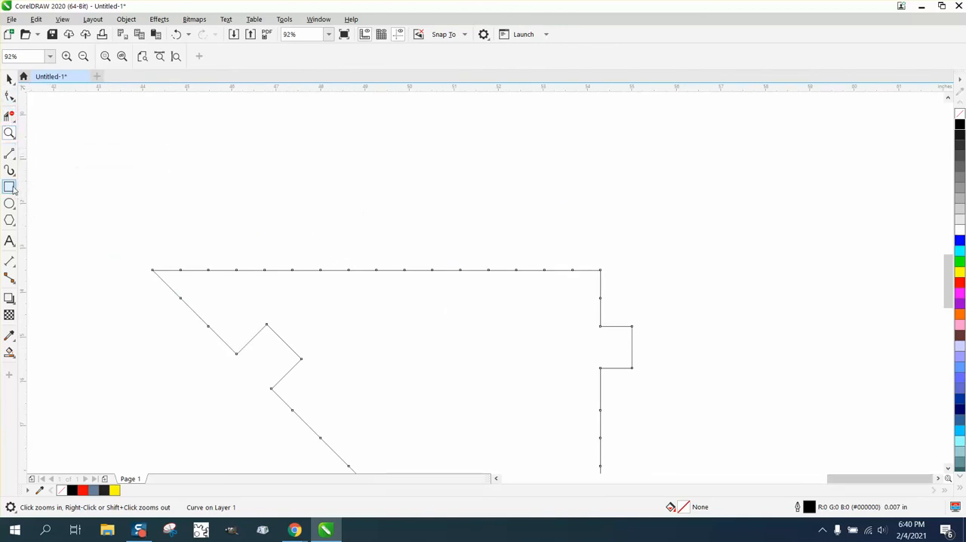
Pick the Rectangle tool to draw a tab on the outline's top edge
{"action": "left_click", "coordinate": [10, 79]}
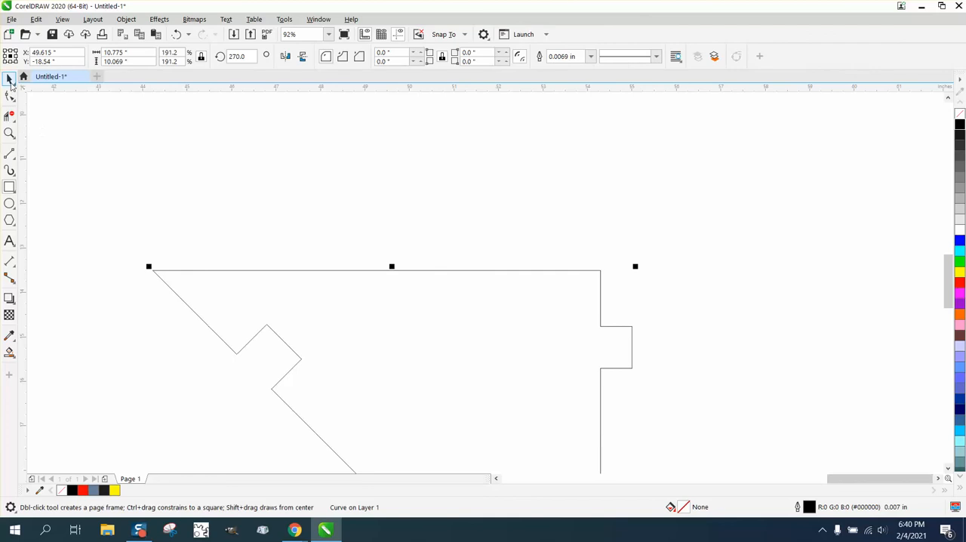
{"action": "left_click", "coordinate": [10, 97]}
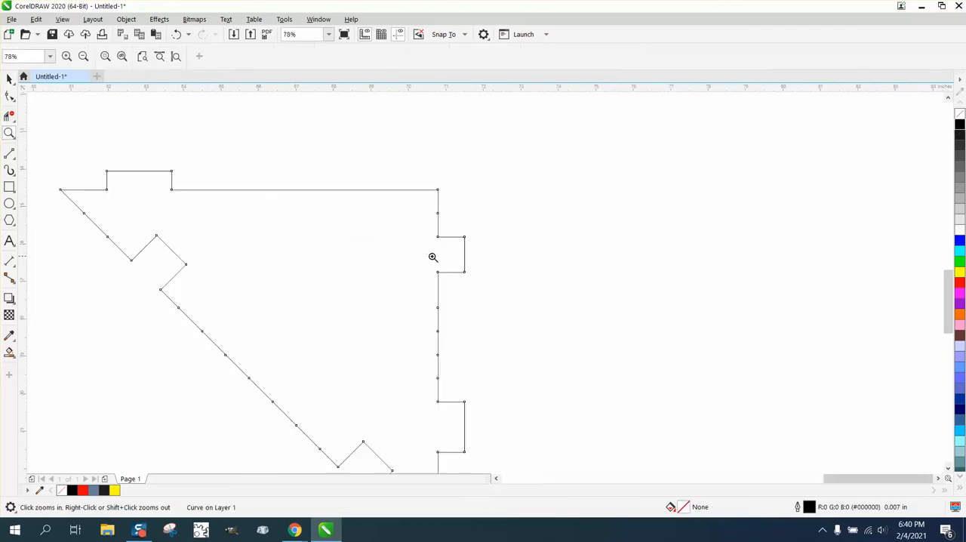
Use the Shape tool to display the outline's 41 nodes, including the top tab
{"action": "left_click", "coordinate": [8, 96]}
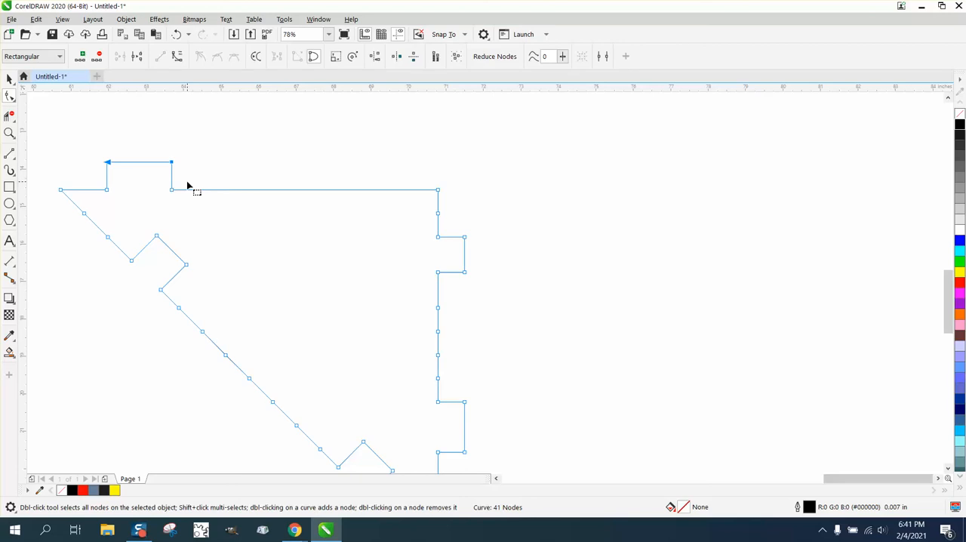
{"action": "mouse_move", "coordinate": [345, 206]}
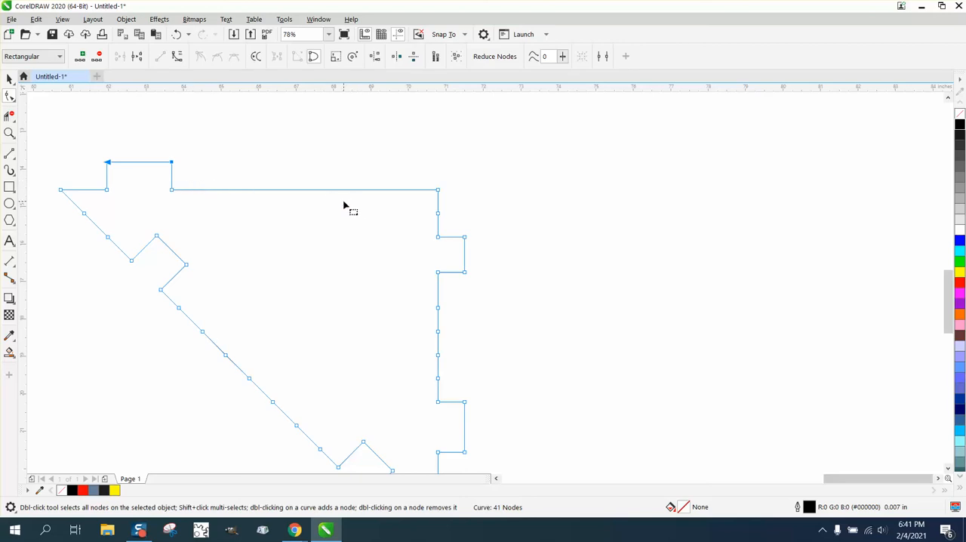